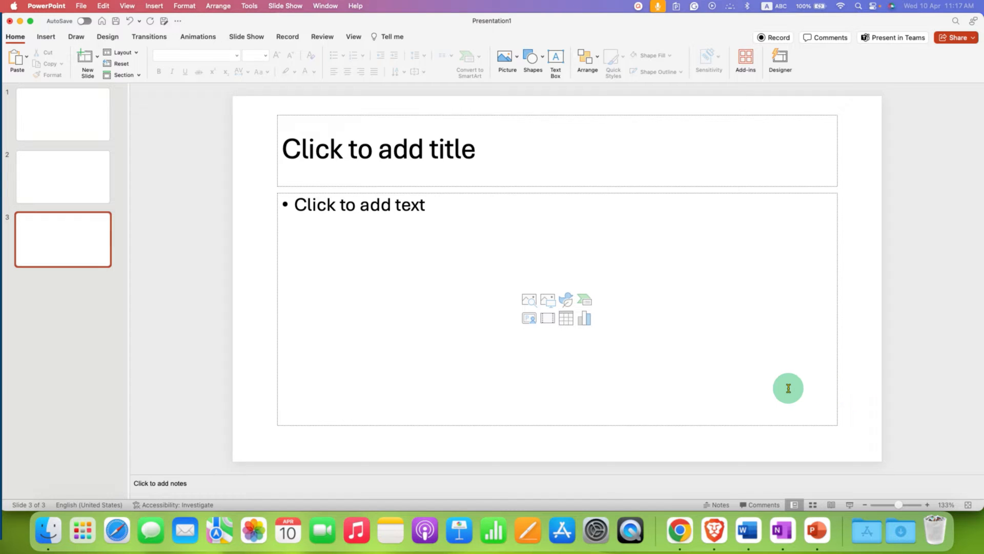
mouse_move(475, 226)
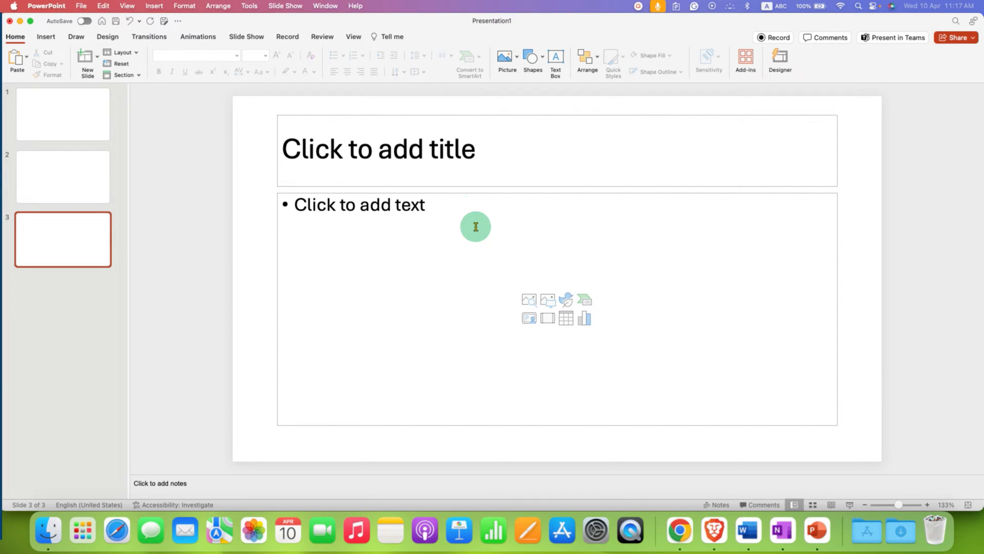
mouse_move(479, 165)
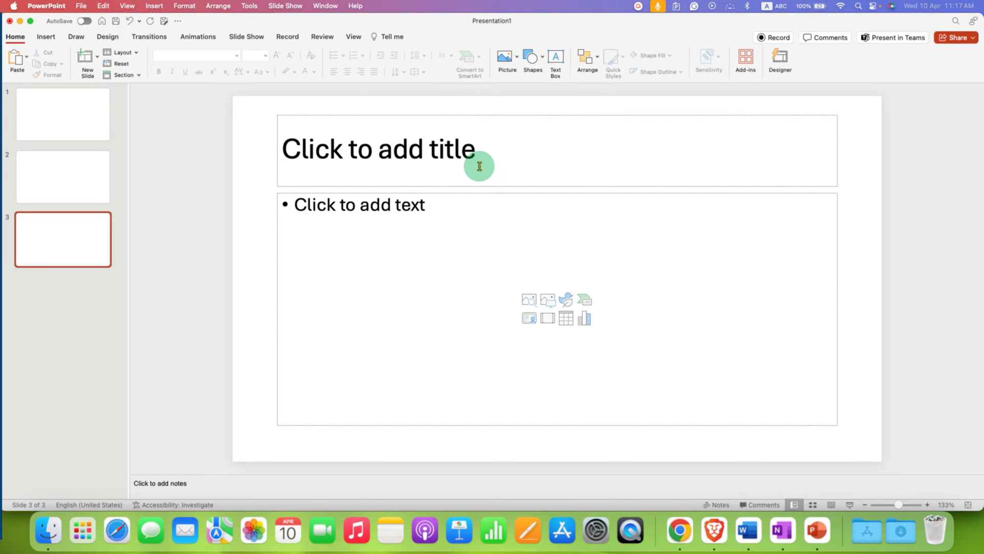
- Erase a stray typed 'f' from the title, then select and delete slide 3's title box
click(479, 149)
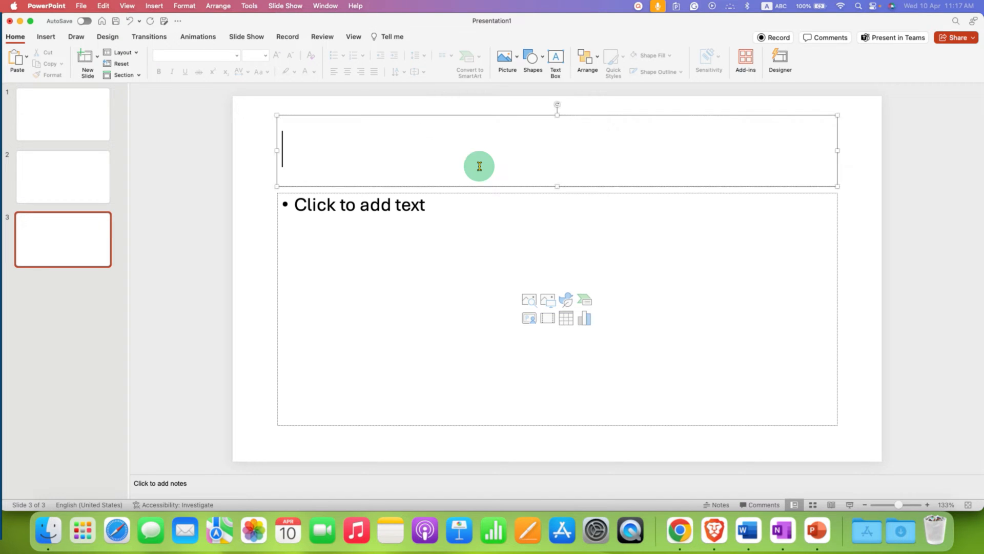
text(f)
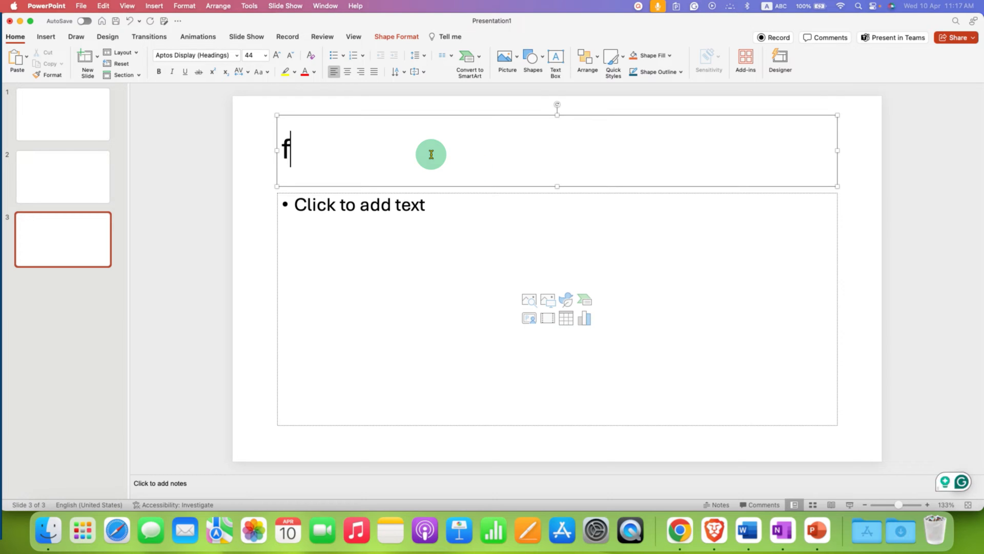
key(backspace)
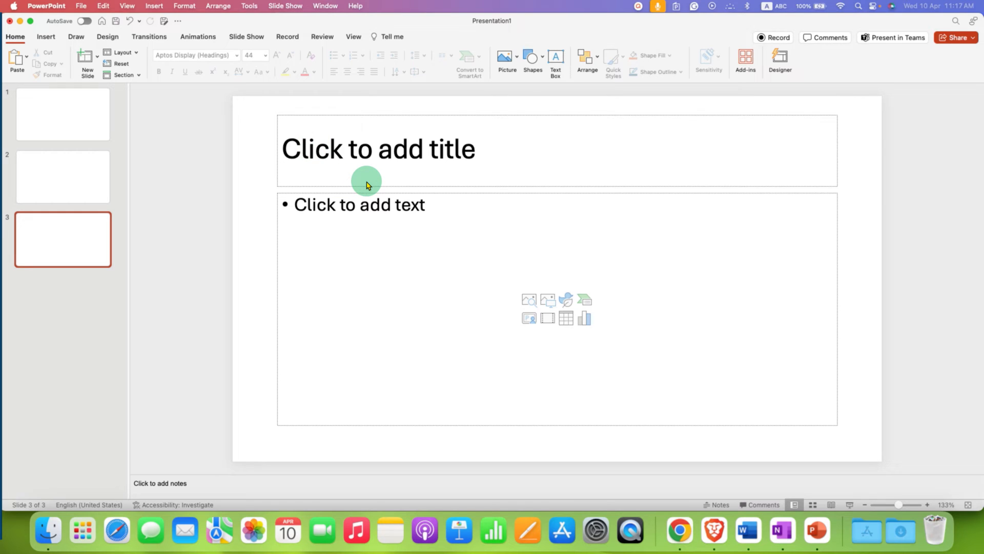
click(376, 153)
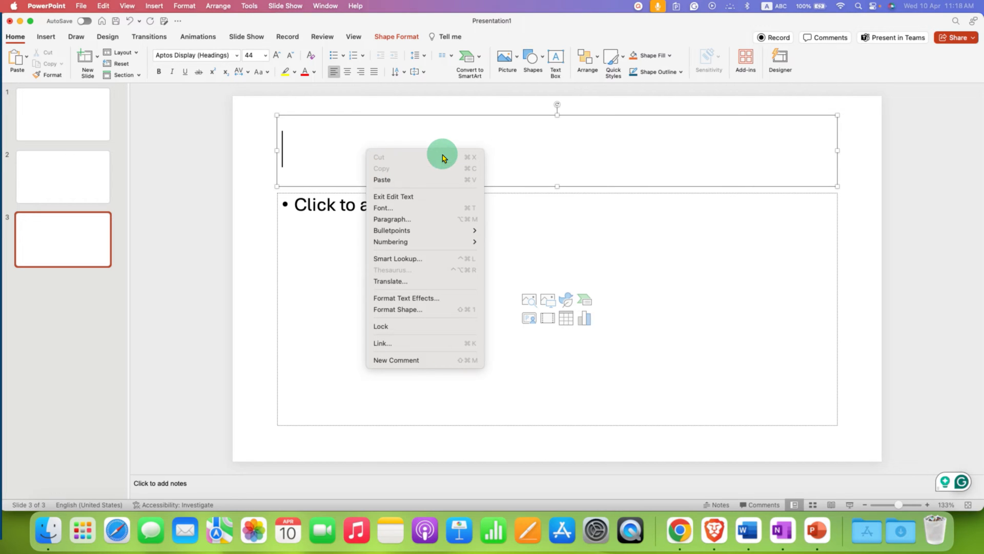
mouse_move(243, 199)
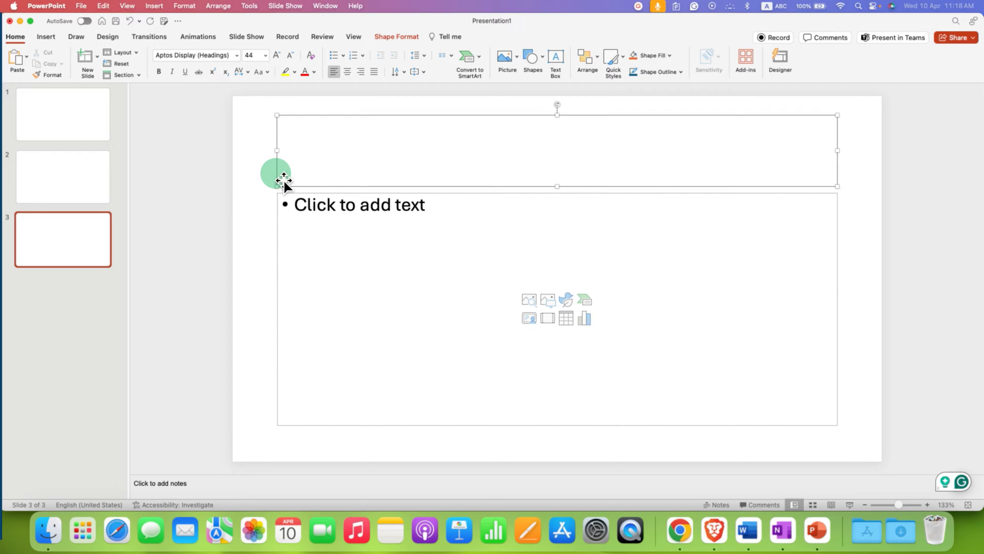
right_click(279, 178)
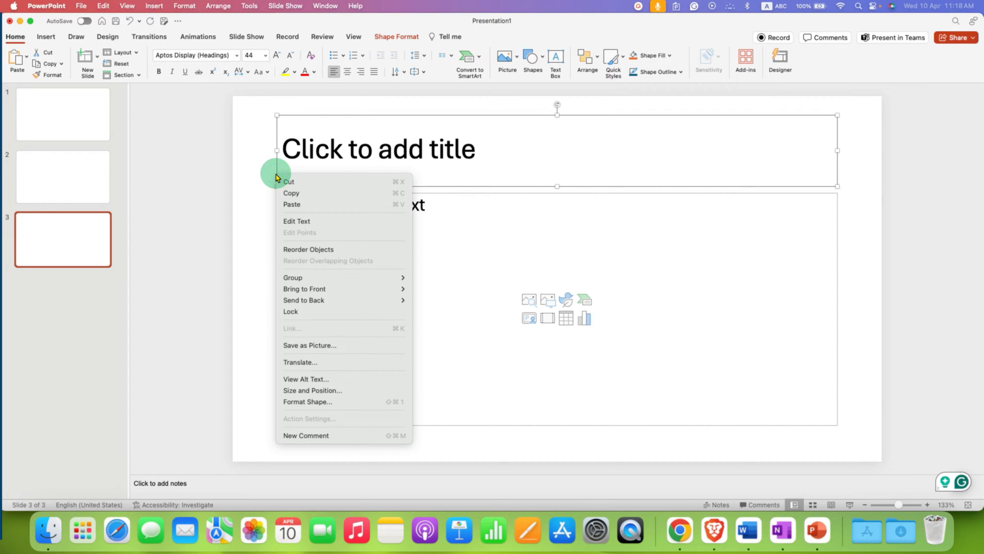
mouse_move(241, 277)
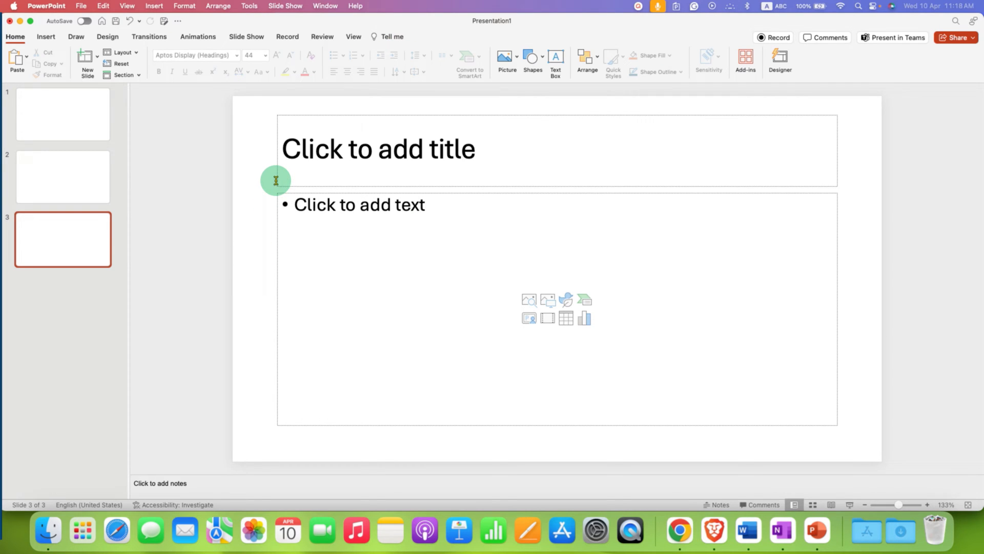
click(377, 149)
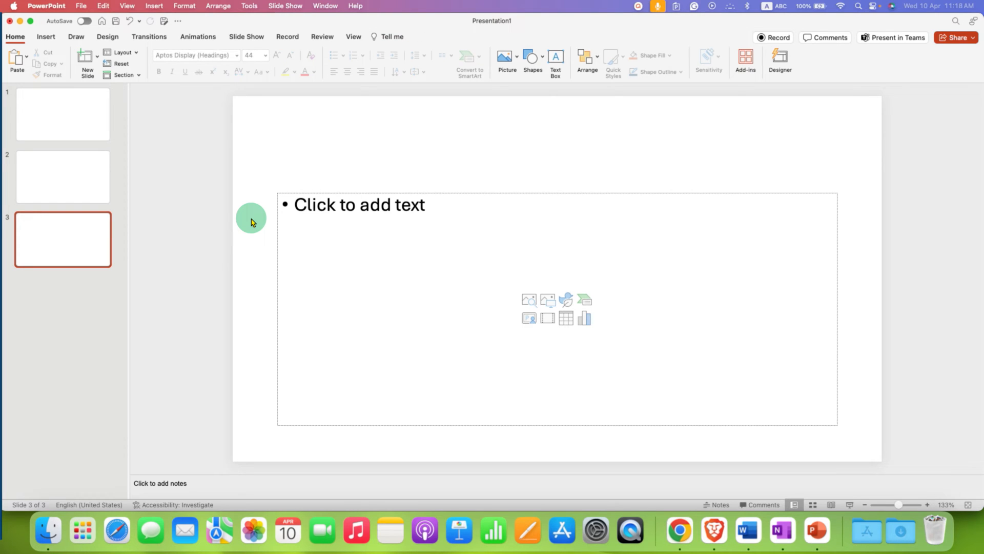
mouse_move(309, 223)
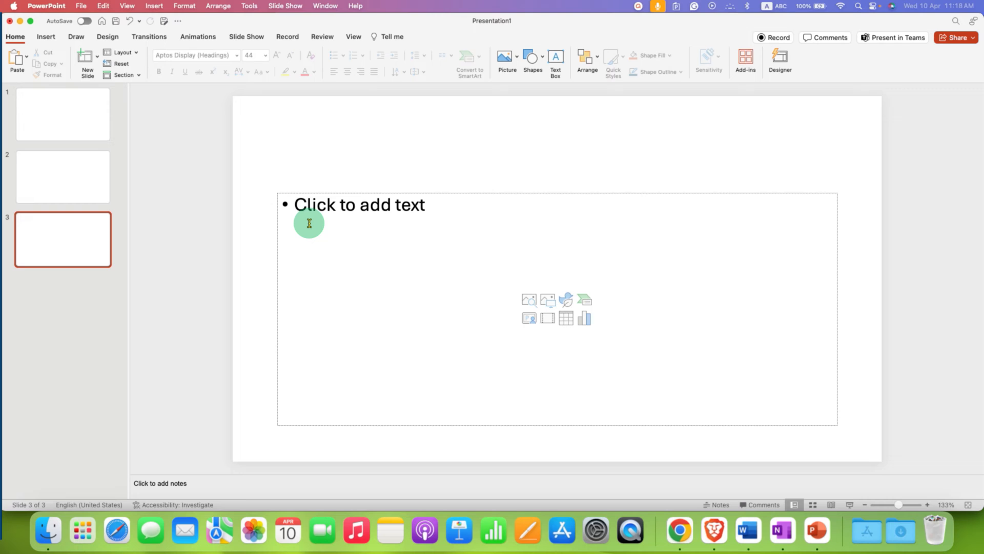